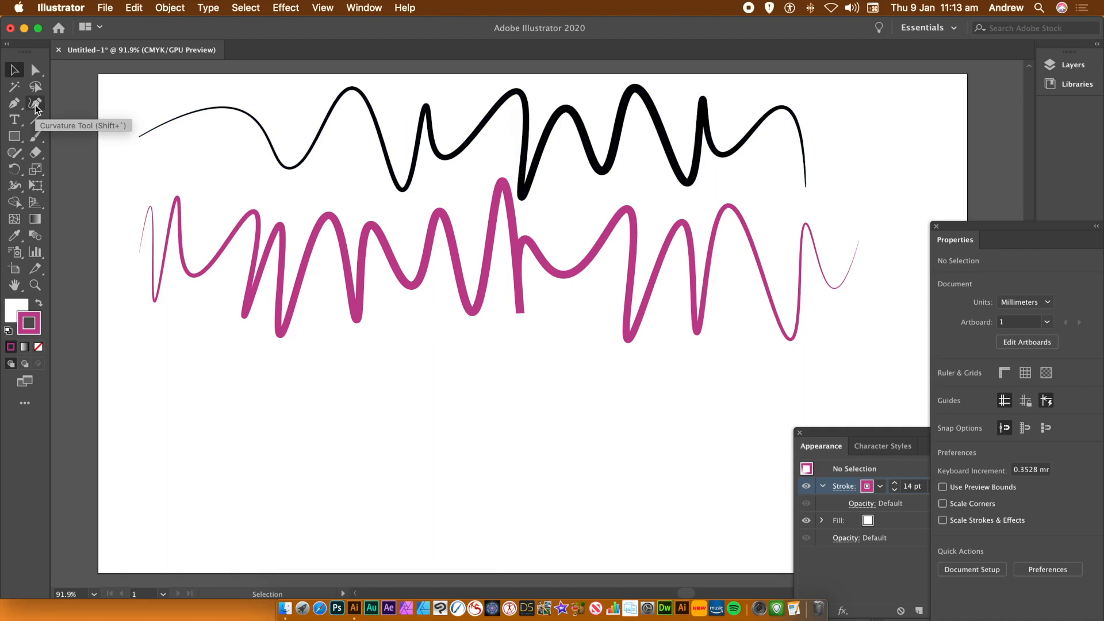
pyautogui.moveTo(14, 104)
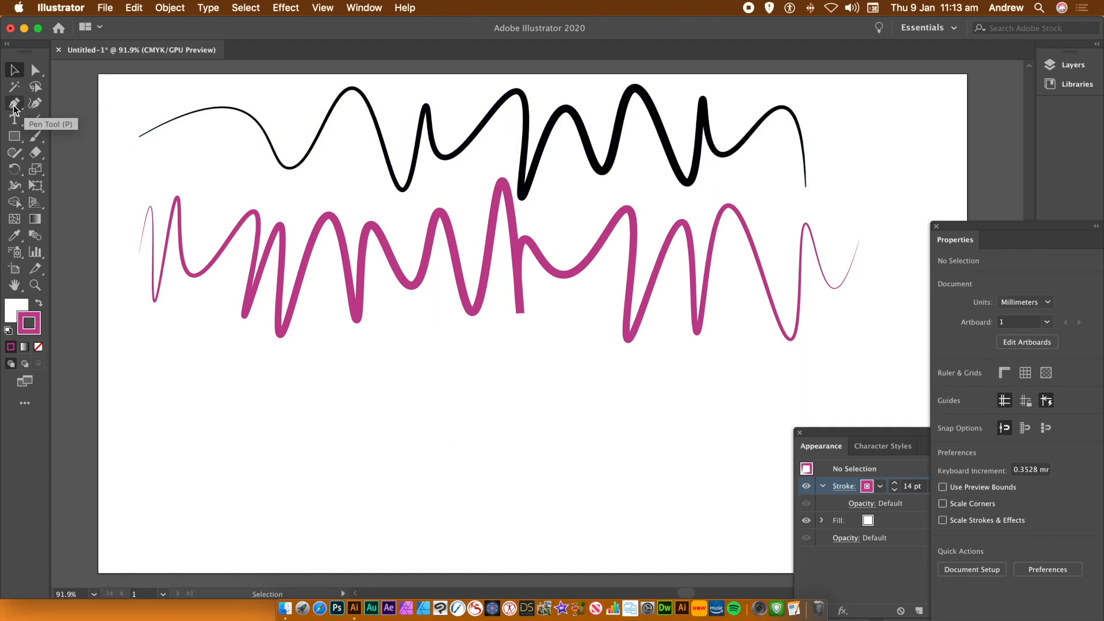
# Step: Select the Pen Tool from the toolbar
pyautogui.click(14, 103)
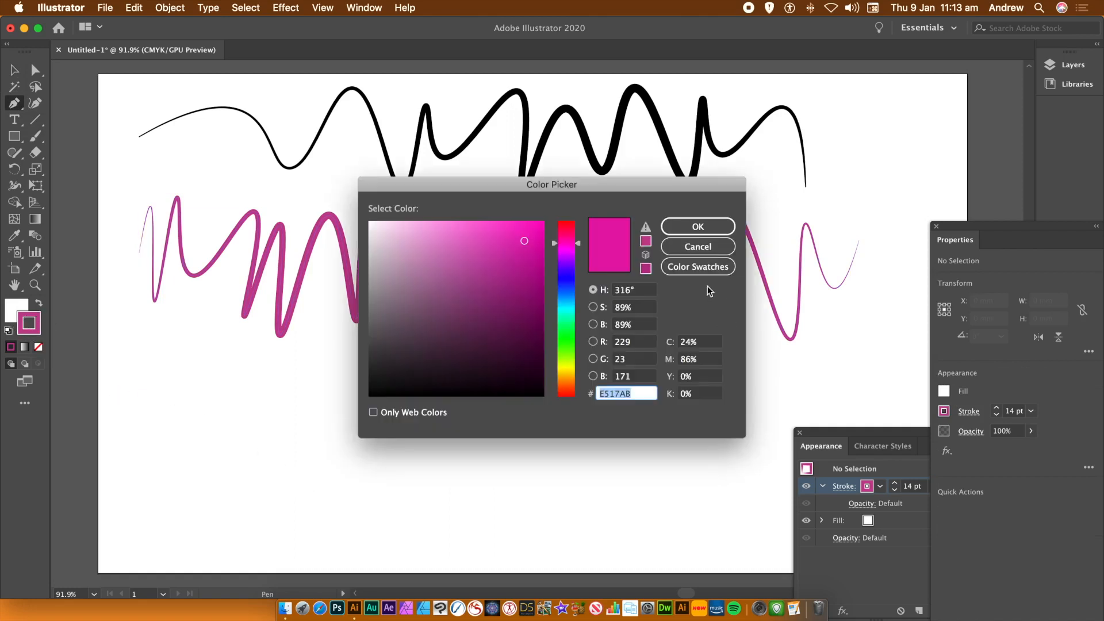
# Step: Shift the stroke hue to bright blue (1A88E2) and confirm the Color Picker
pyautogui.moveTo(568, 243); pyautogui.dragTo(568, 297)
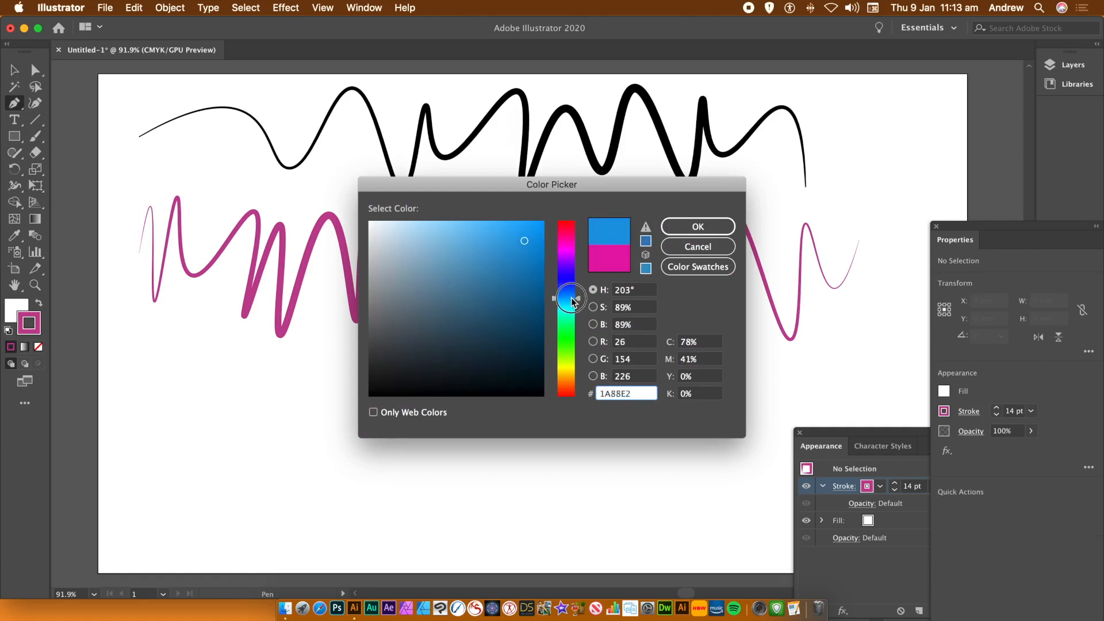
pyautogui.click(697, 227)
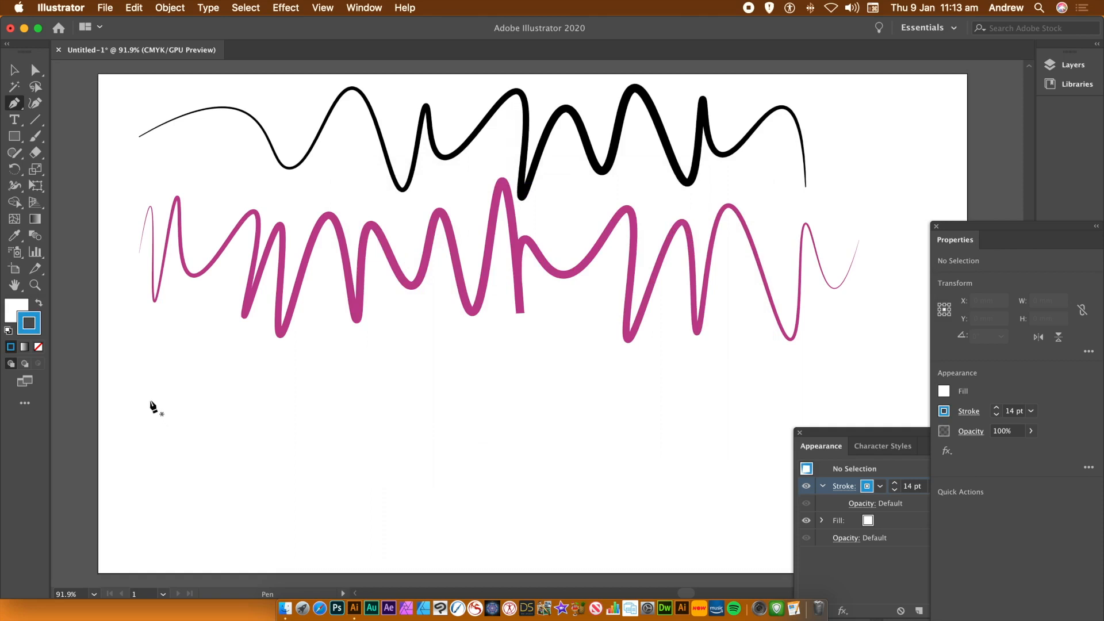
pyautogui.moveTo(145, 424)
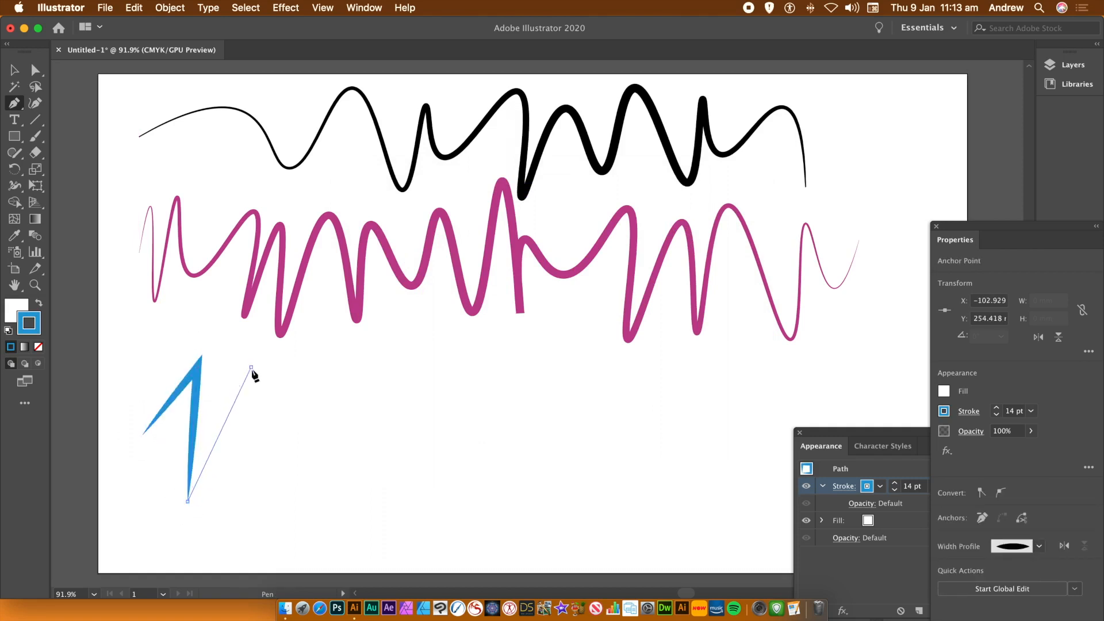
# Step: Place alternating high and low anchor points for a blue zigzag below the magenta curve
pyautogui.click(283, 485)
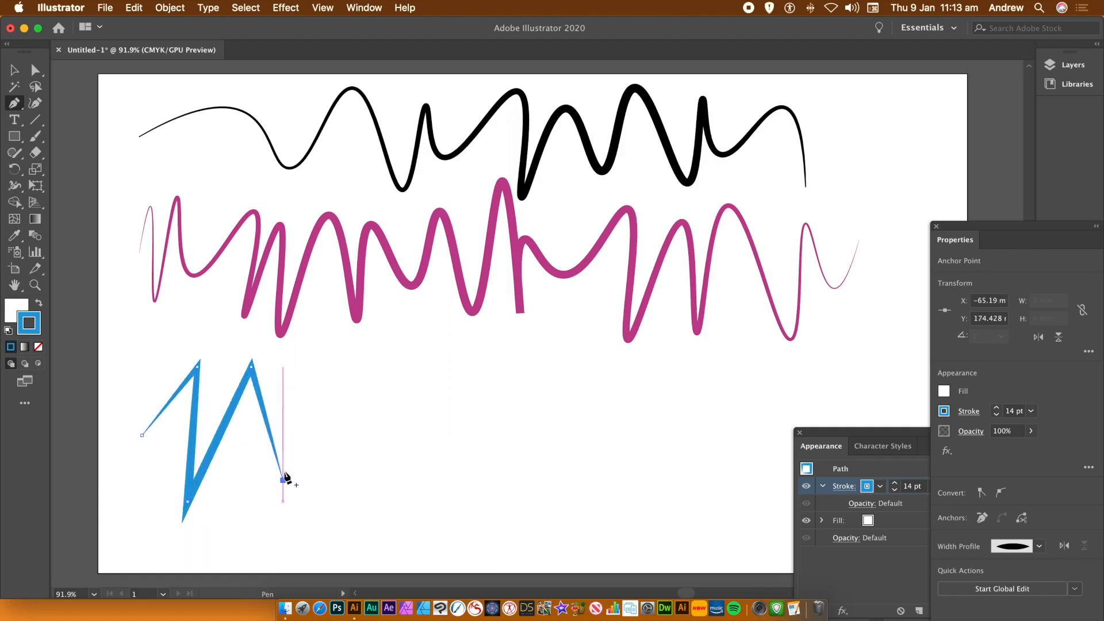
pyautogui.click(321, 377)
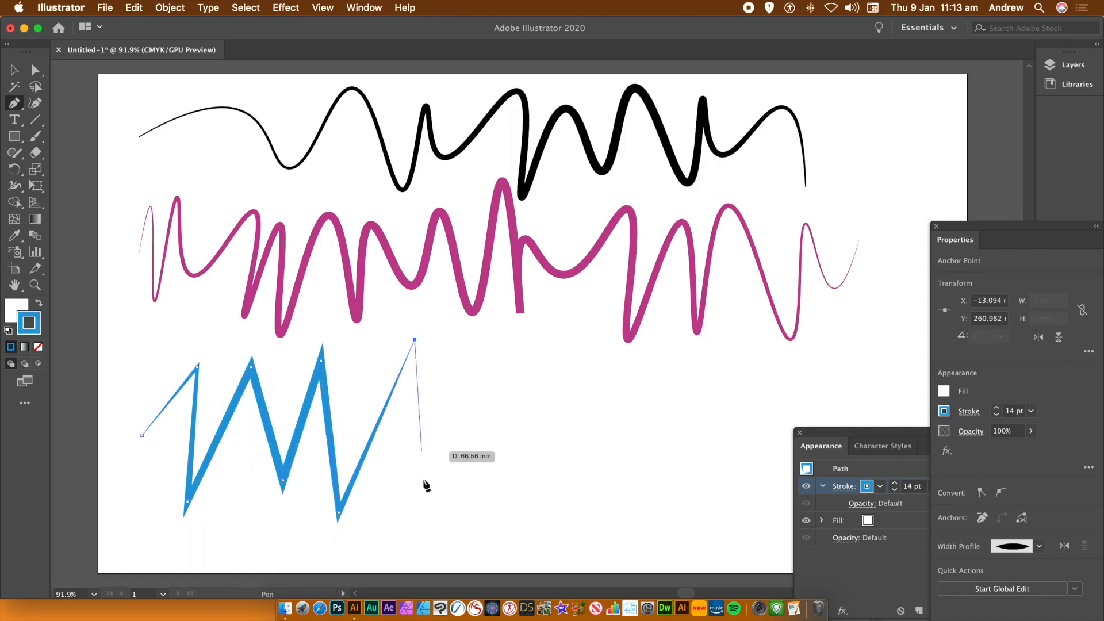
pyautogui.click(441, 517)
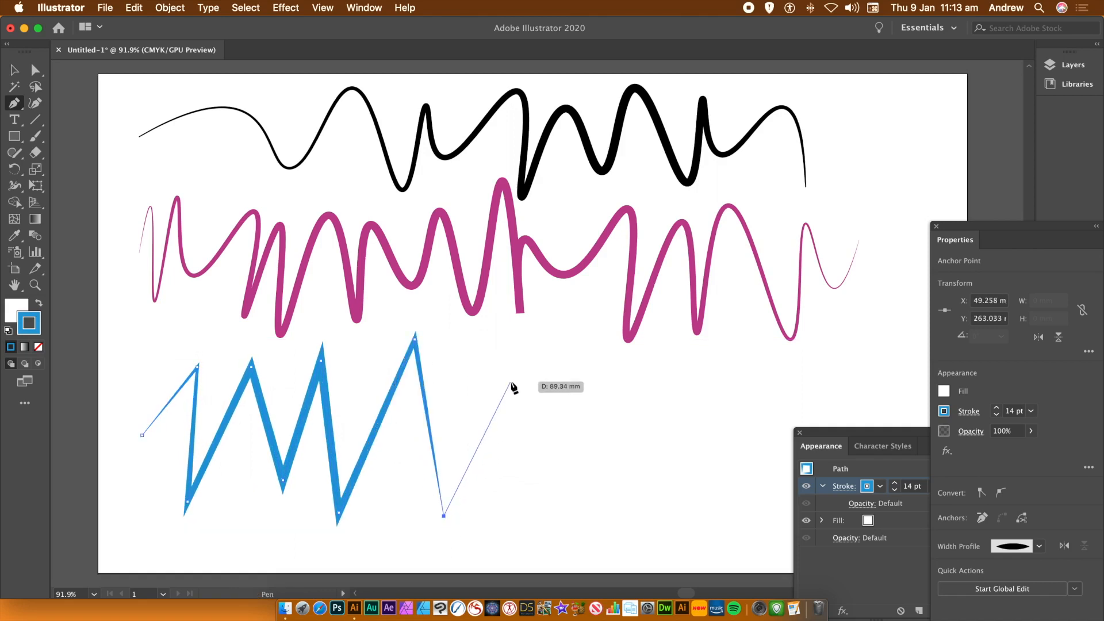
pyautogui.click(510, 384)
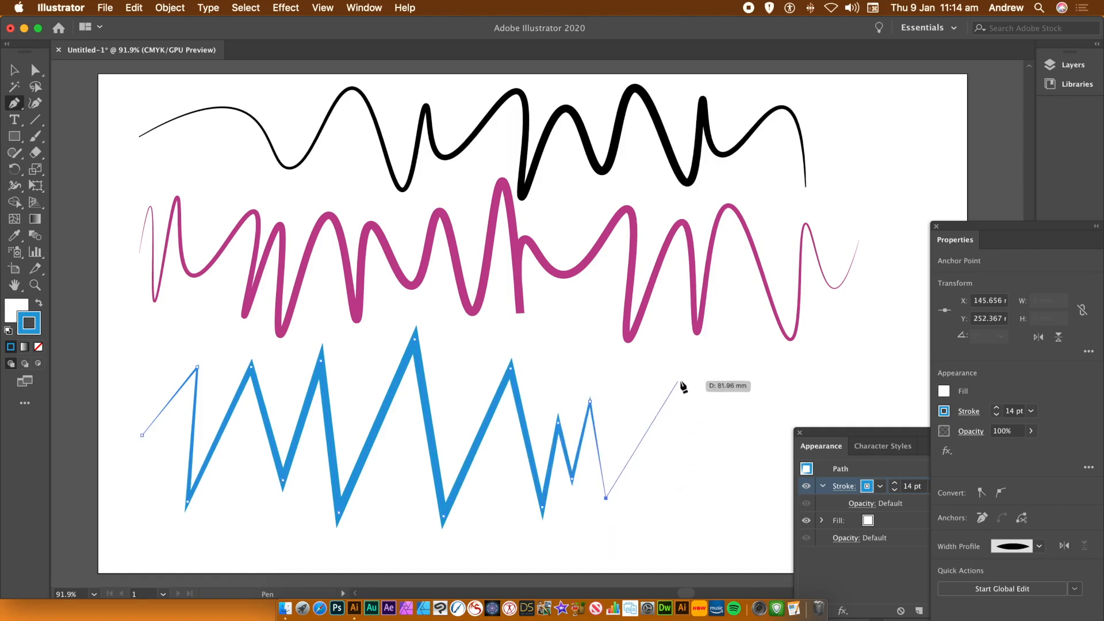
pyautogui.click(744, 375)
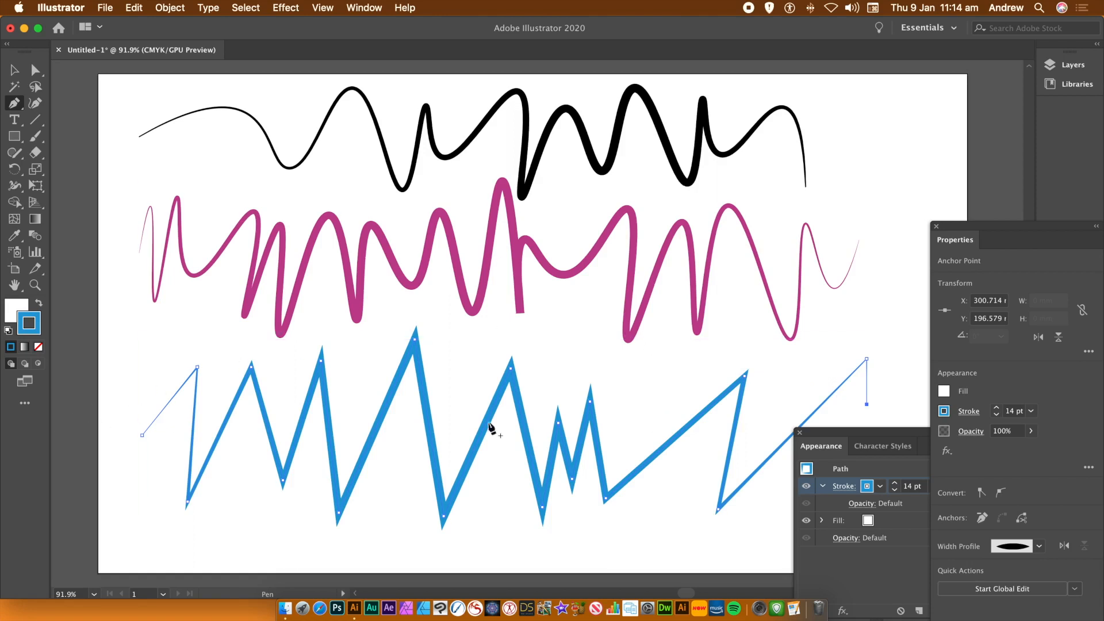
pyautogui.moveTo(81, 56)
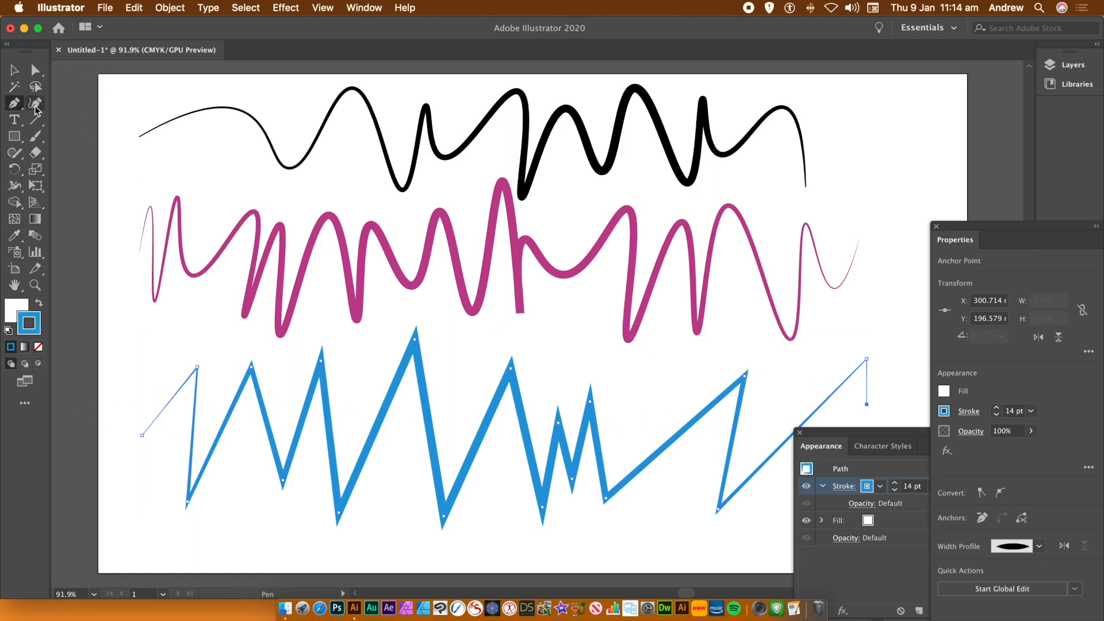
pyautogui.moveTo(34, 105)
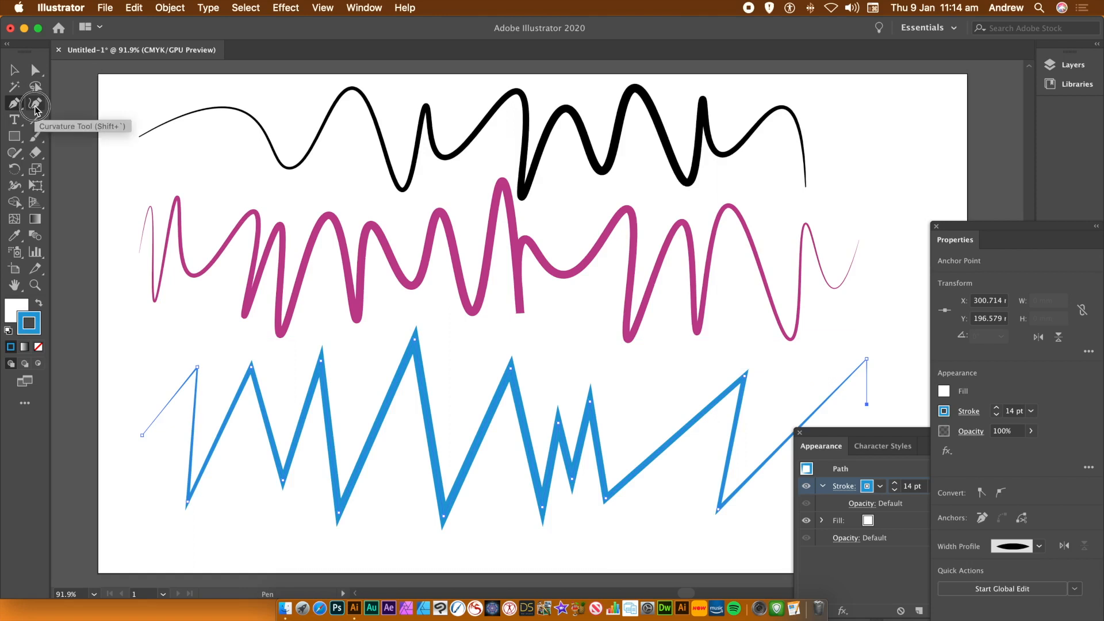
# Step: Round the blue zigzag's corners into smooth bends with the Curvature Tool
pyautogui.click(35, 103)
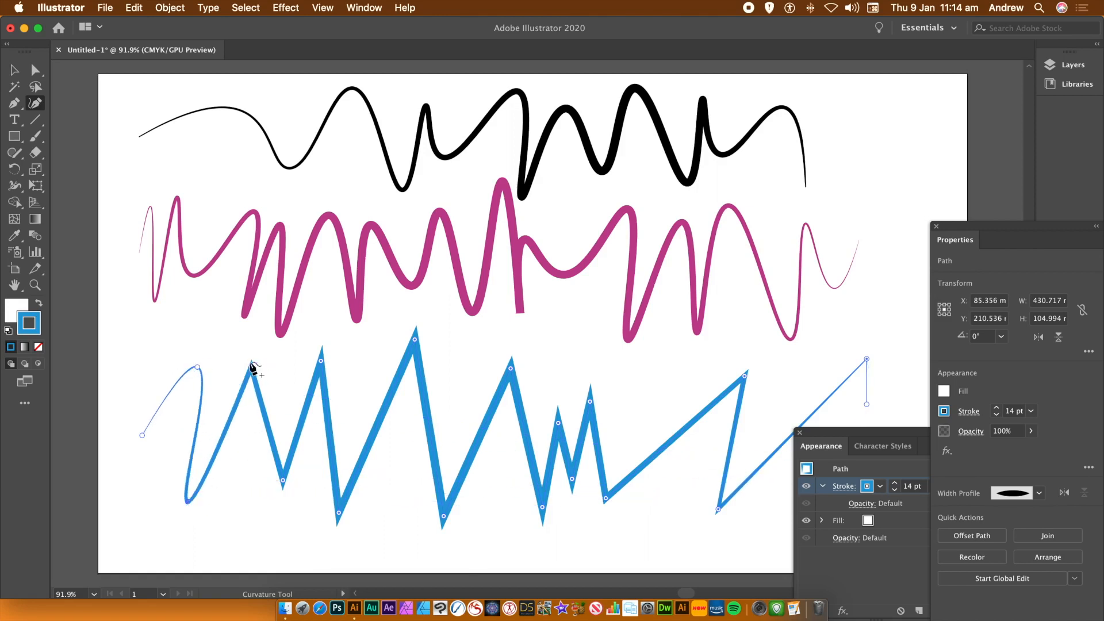
pyautogui.moveTo(282, 413)
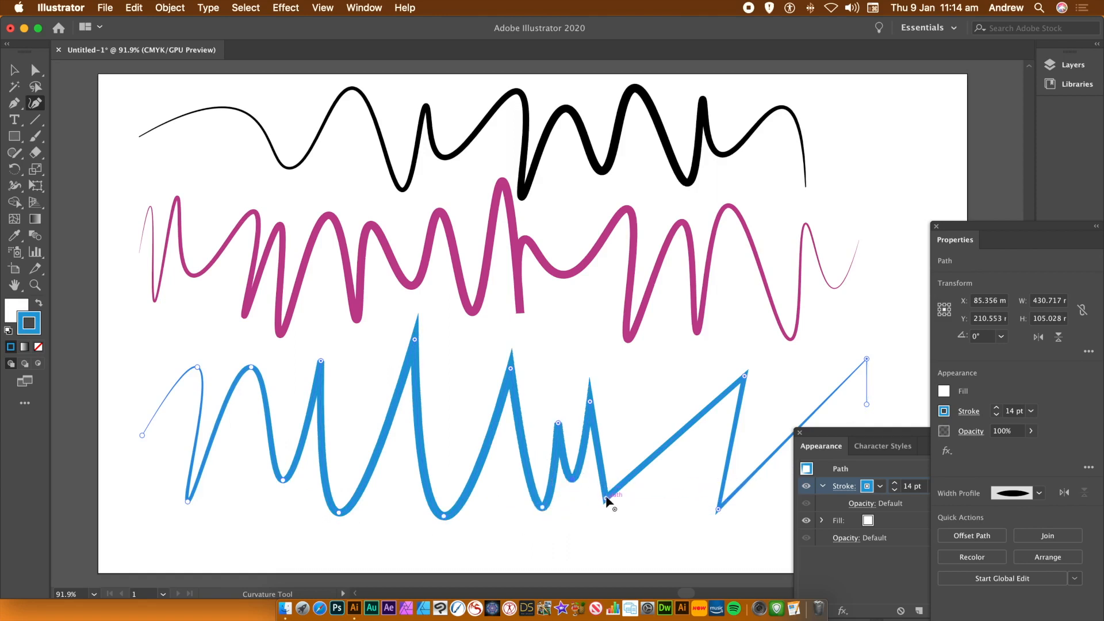
pyautogui.moveTo(612, 496); pyautogui.dragTo(719, 514)
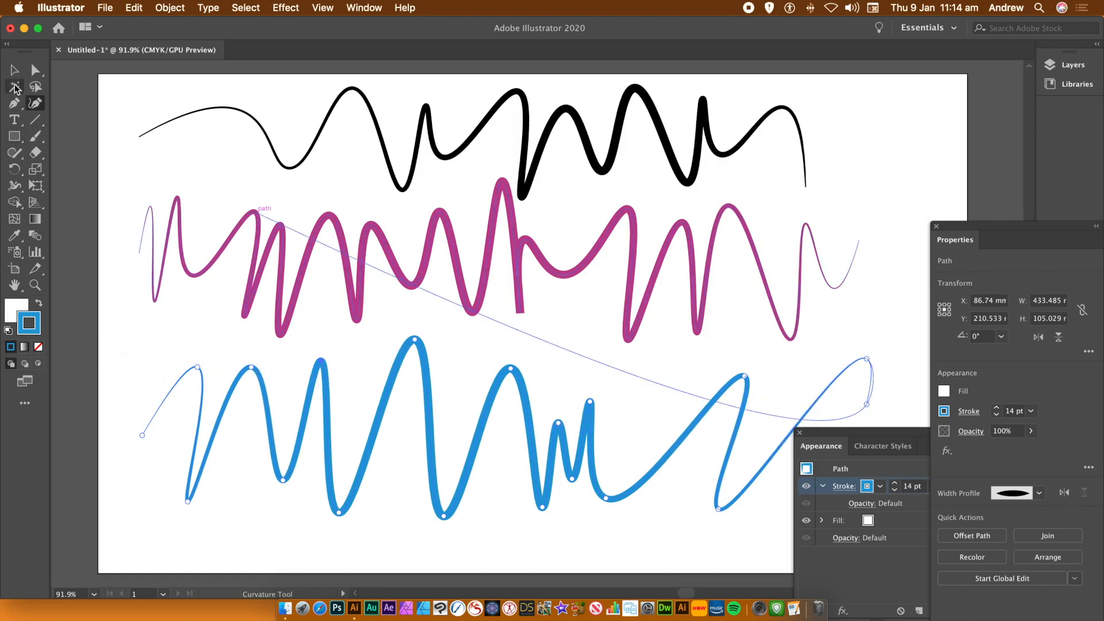
pyautogui.moveTo(11, 72)
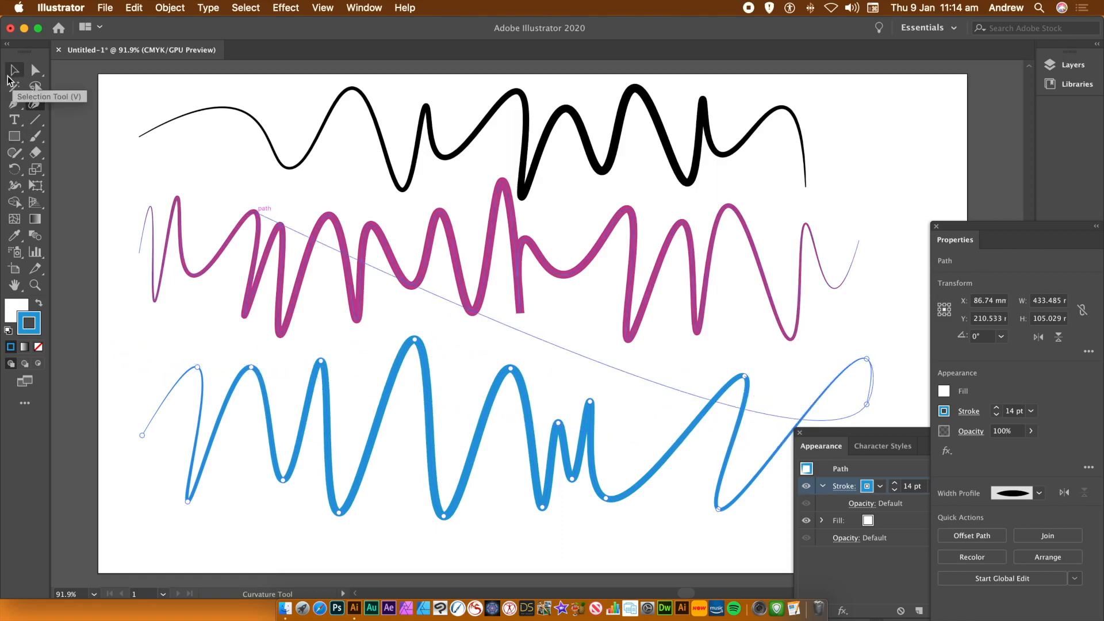
# Step: Reselect the blue wave and drag its top handle down to squash it vertically
pyautogui.click(13, 69)
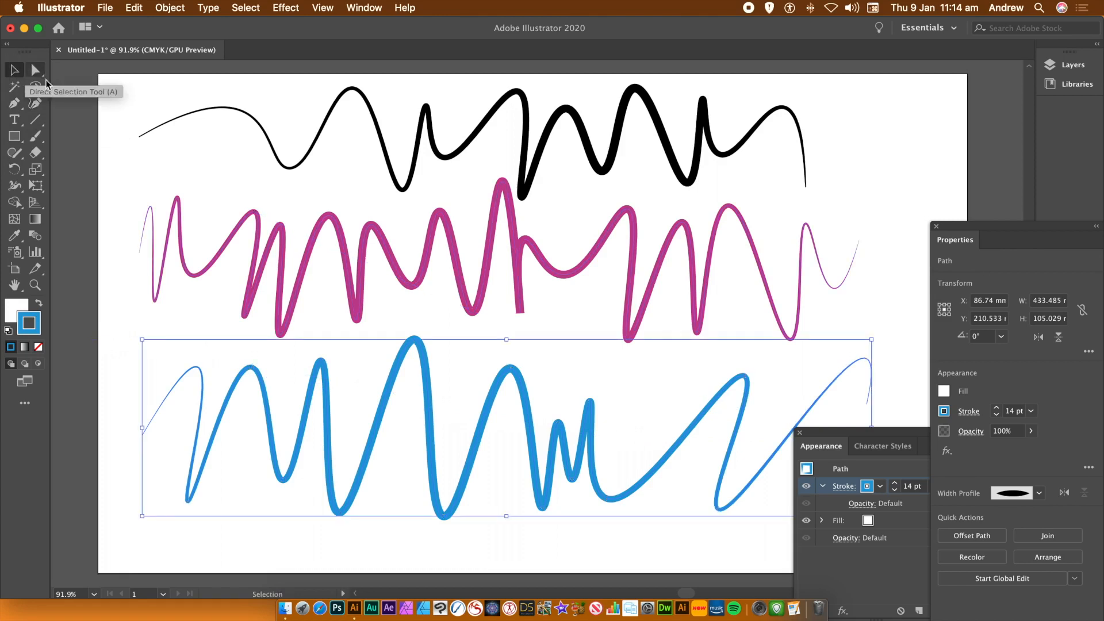
pyautogui.click(102, 406)
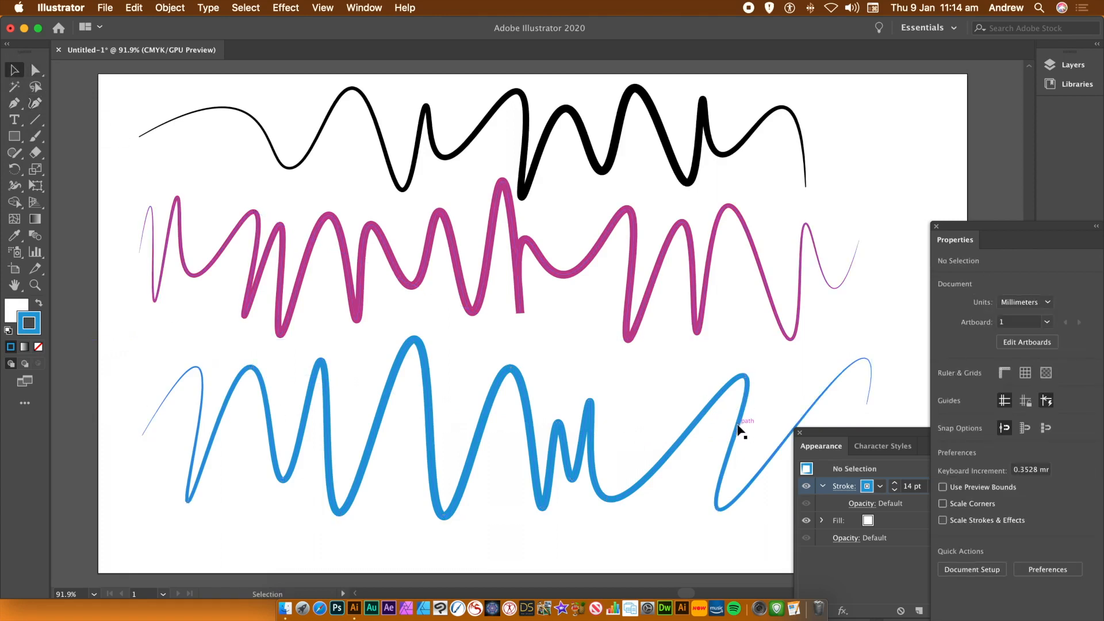
pyautogui.click(738, 426)
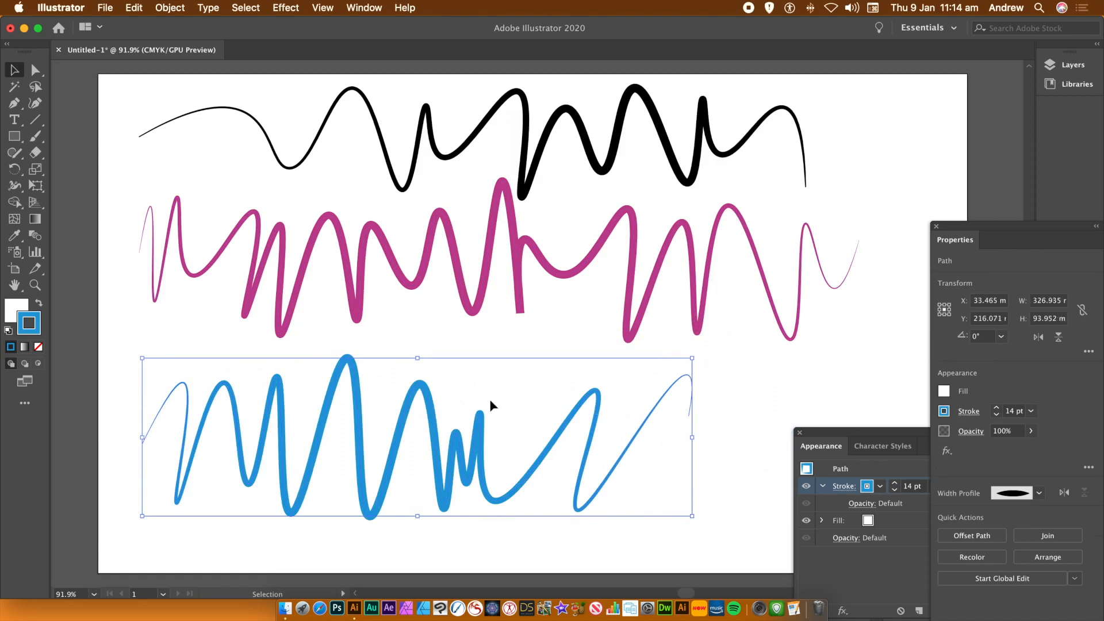
pyautogui.moveTo(417, 357)
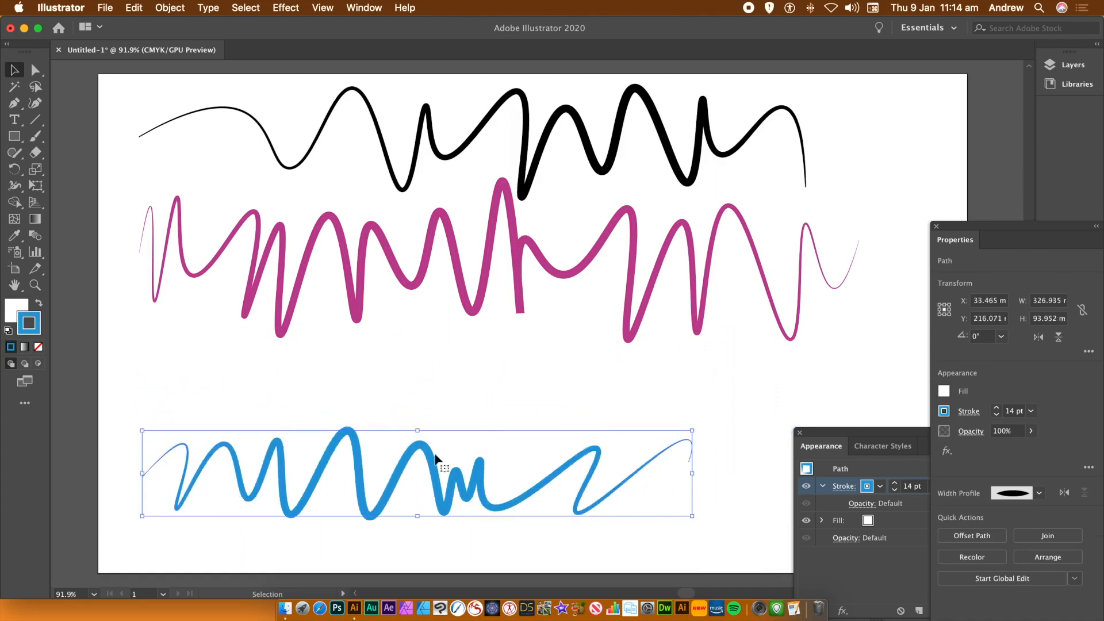
pyautogui.moveTo(437, 458); pyautogui.dragTo(442, 393)
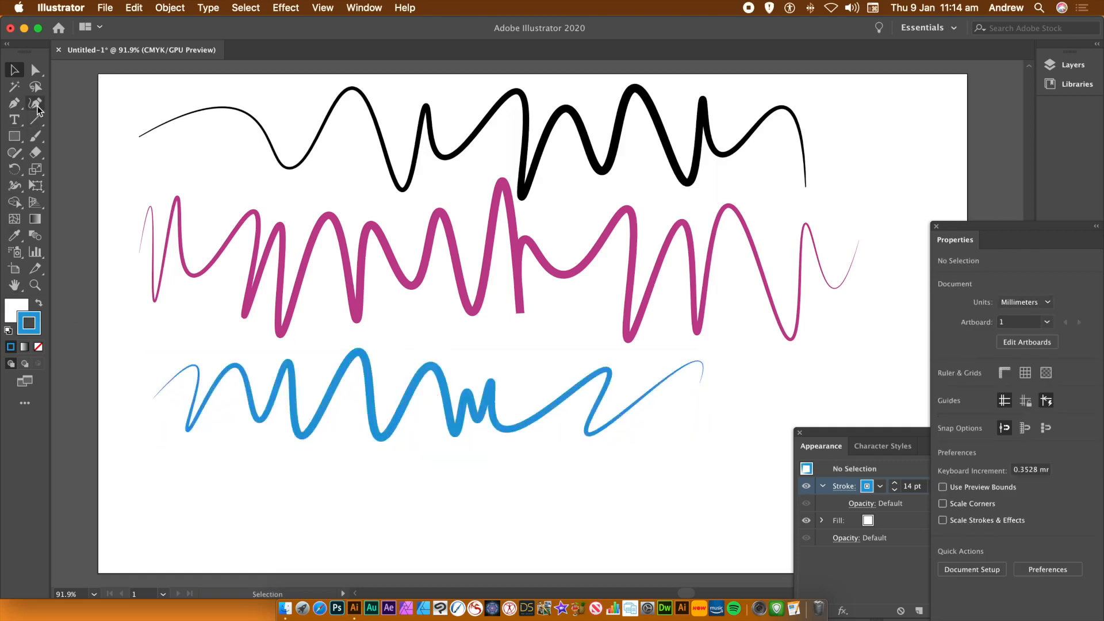
pyautogui.moveTo(37, 106)
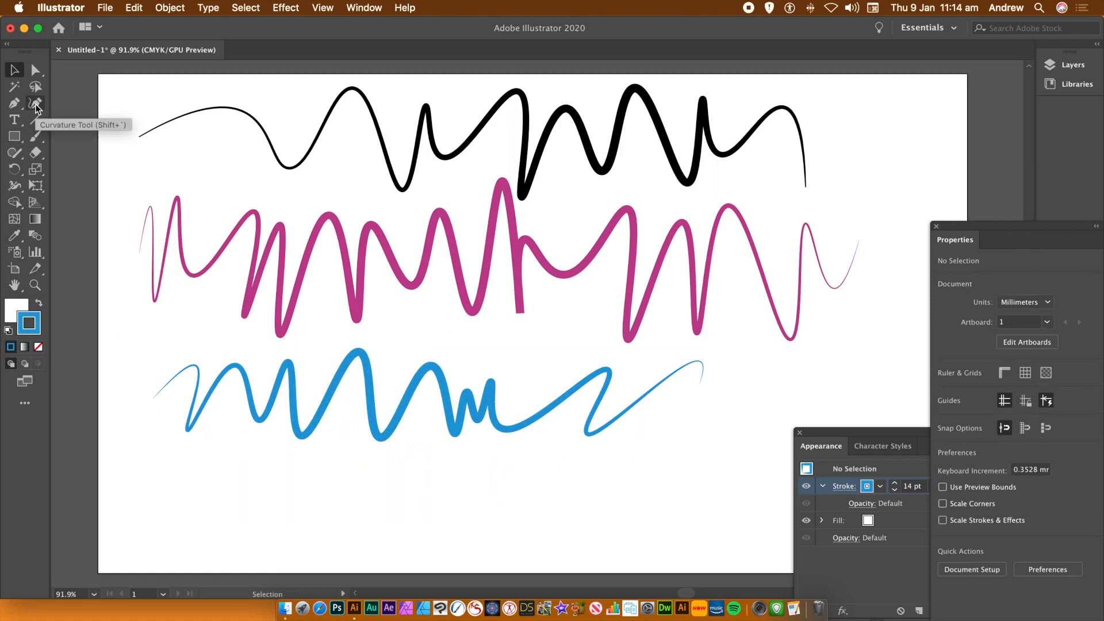
# Step: Draw a second straight-segment blue zigzag with the Pen Tool along the artboard bottom
pyautogui.click(35, 103)
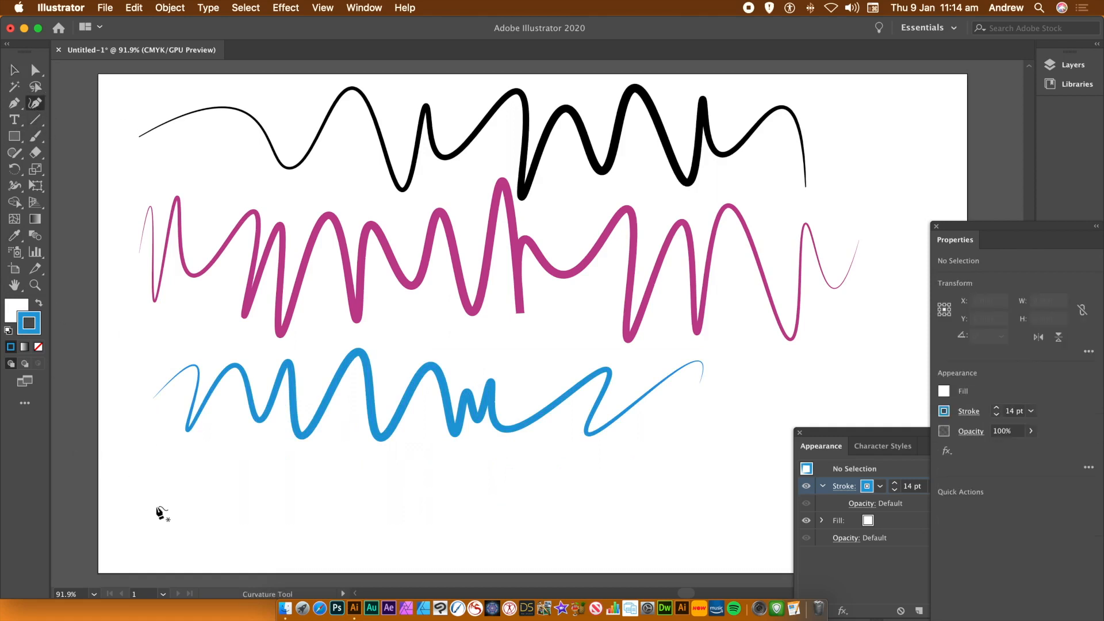
pyautogui.moveTo(217, 501)
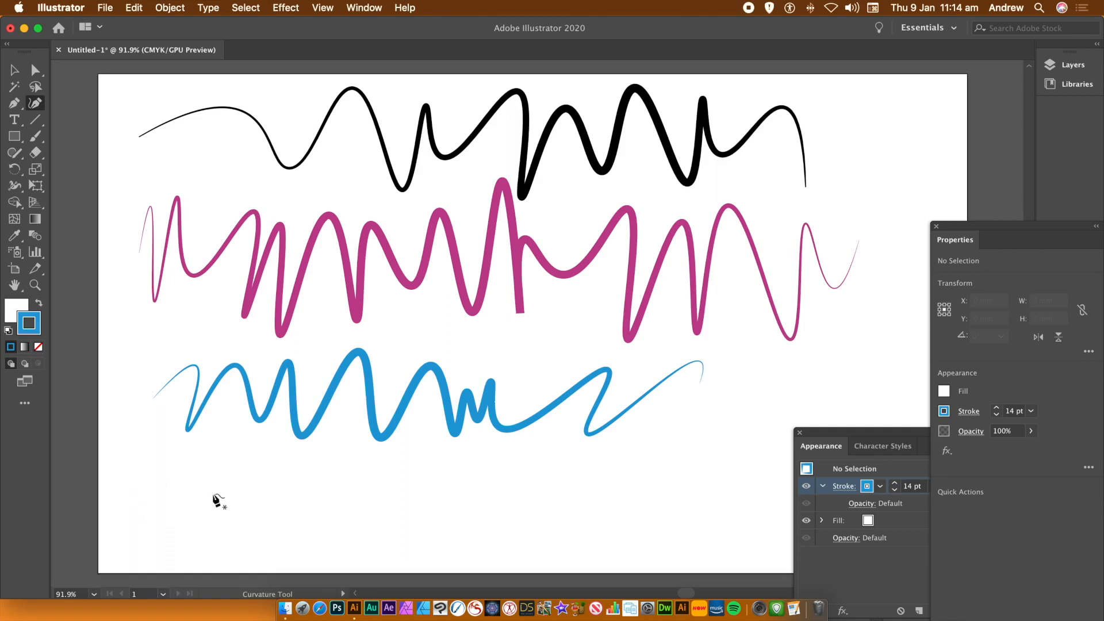
pyautogui.moveTo(253, 383)
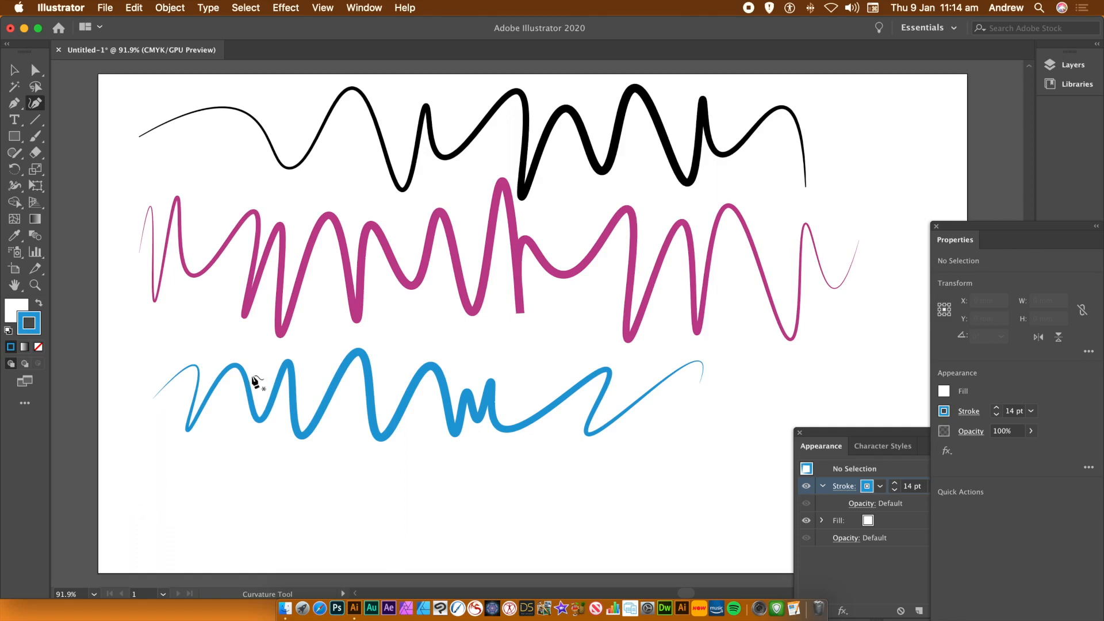
pyautogui.moveTo(237, 390)
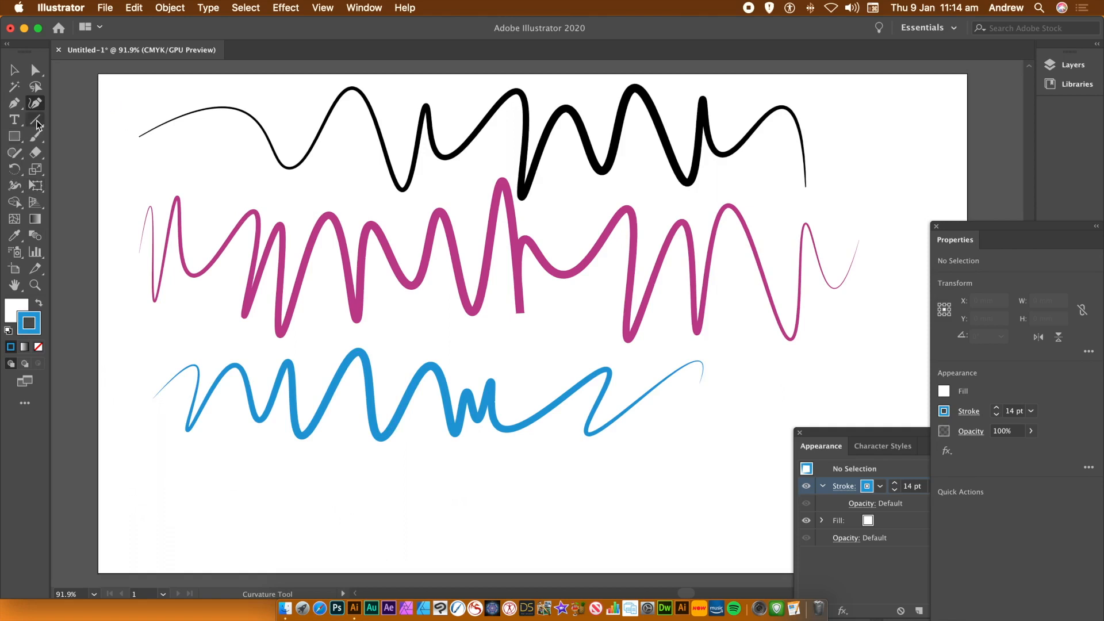
pyautogui.click(14, 103)
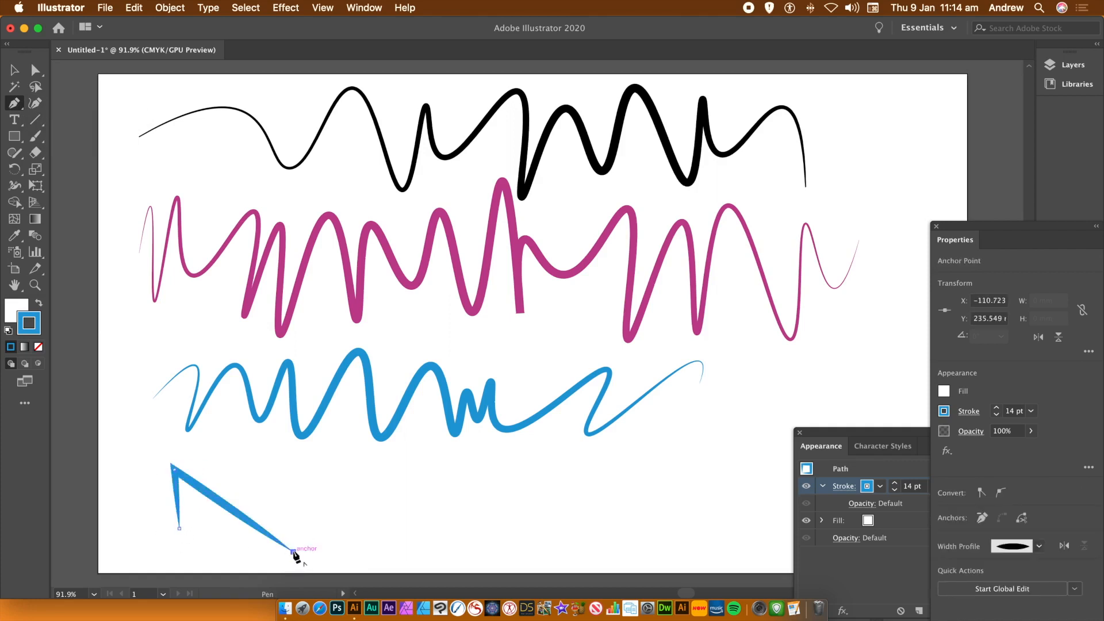
pyautogui.click(456, 541)
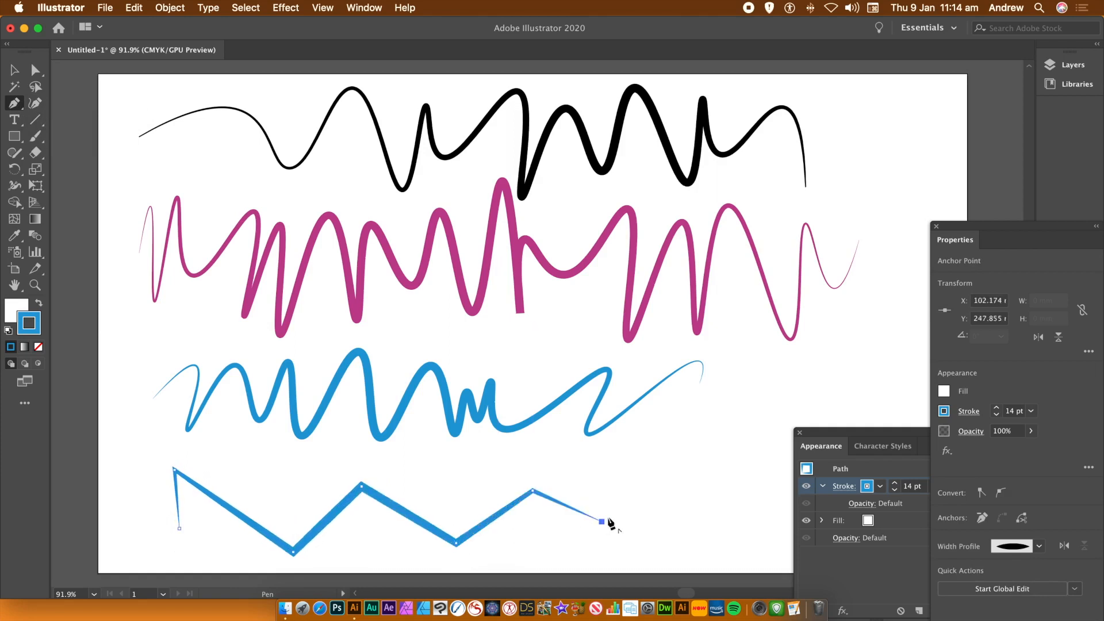
pyautogui.click(673, 470)
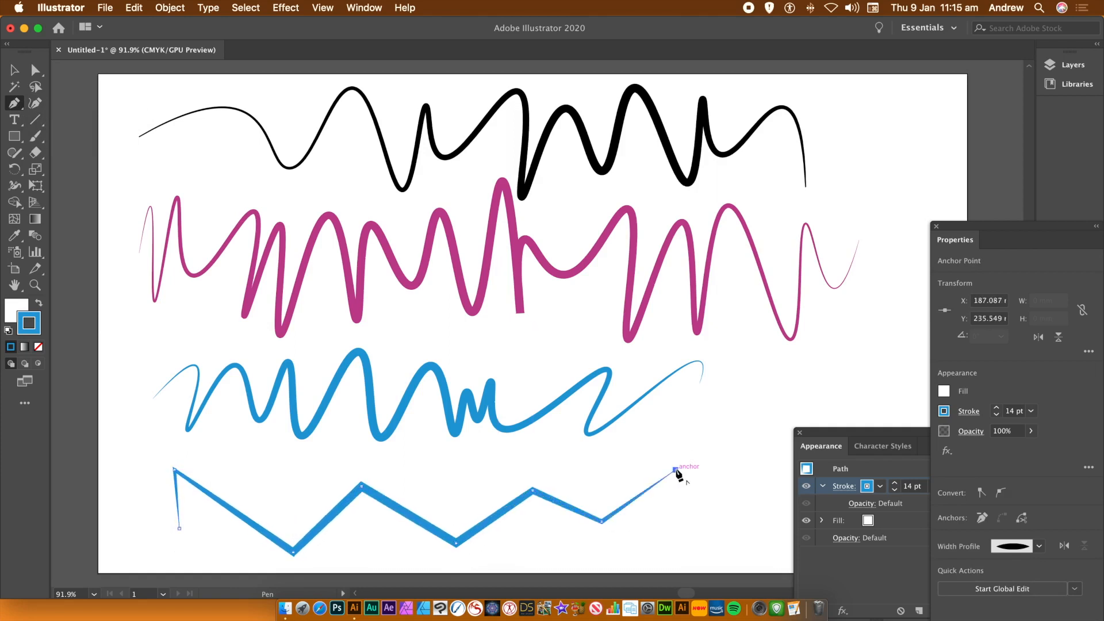
pyautogui.moveTo(672, 471); pyautogui.dragTo(123, 224)
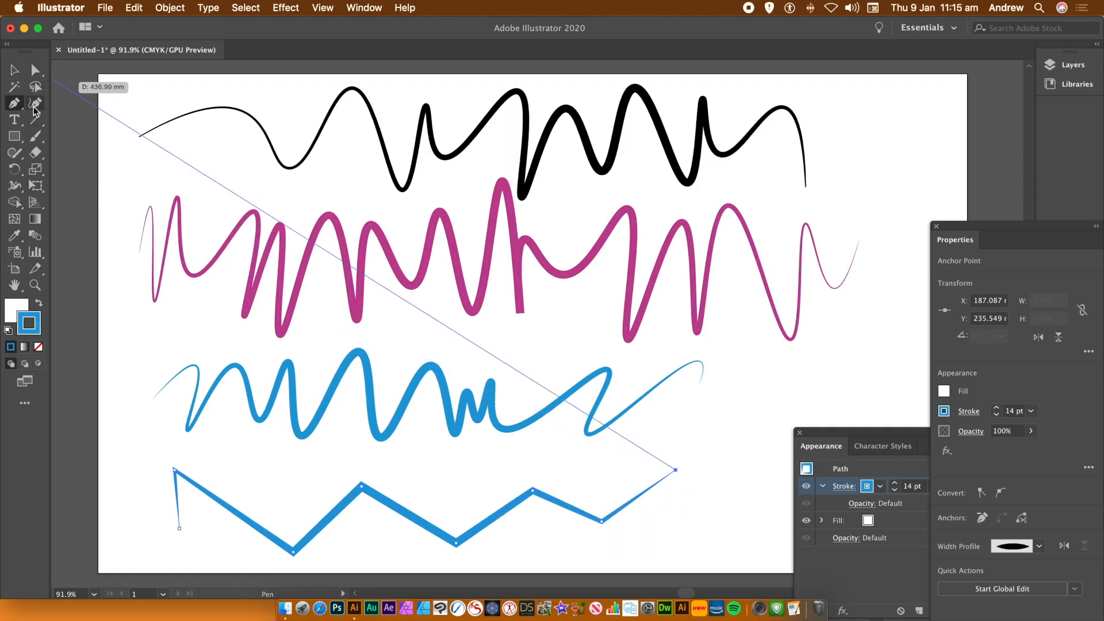
# Step: Round the second zigzag's corners, peak and lowest dip with the Curvature tool, then deselect
pyautogui.click(35, 103)
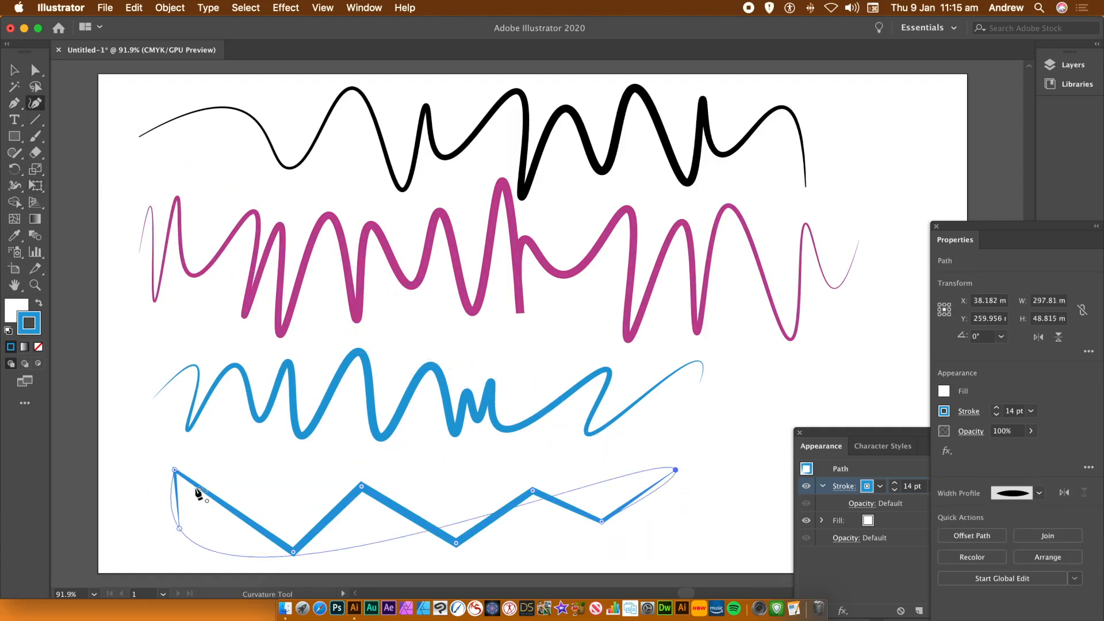
pyautogui.click(174, 470)
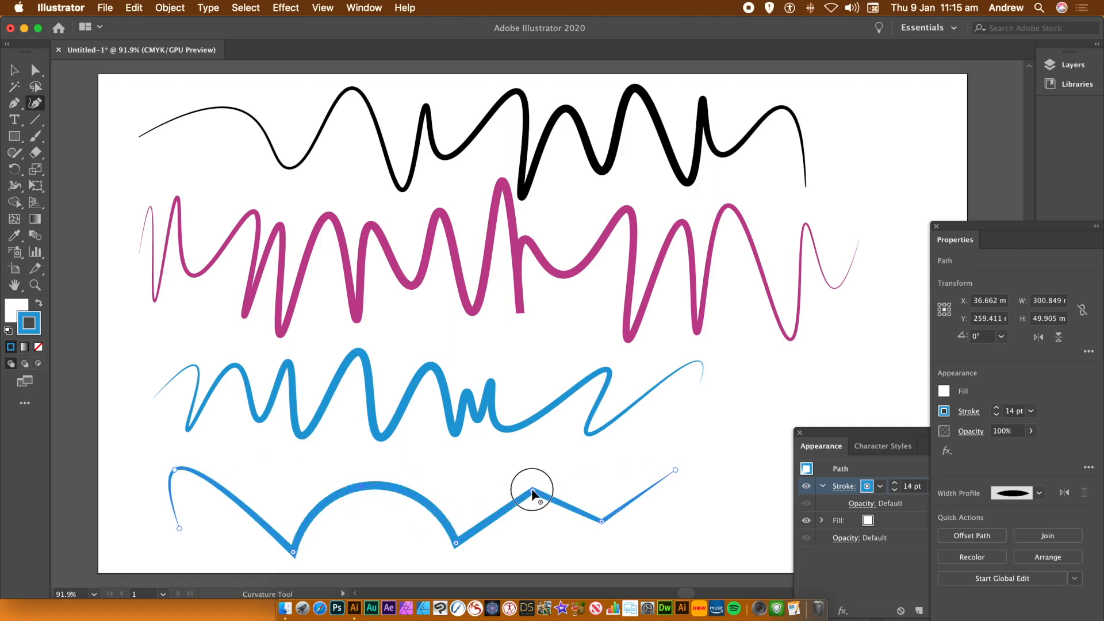
pyautogui.click(533, 494)
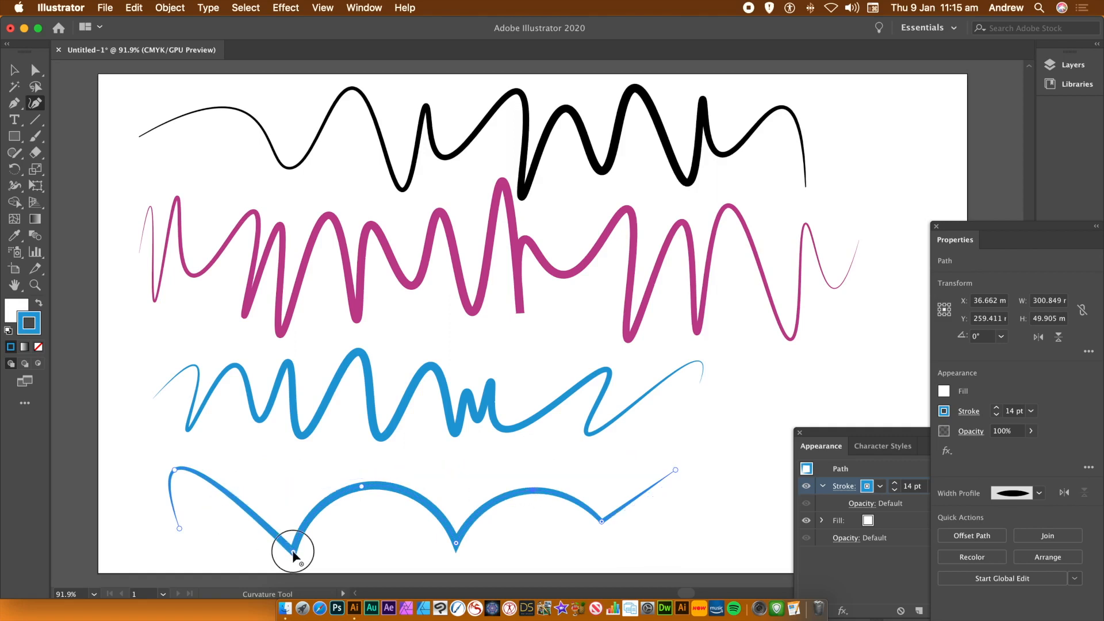
pyautogui.moveTo(294, 551); pyautogui.dragTo(456, 550)
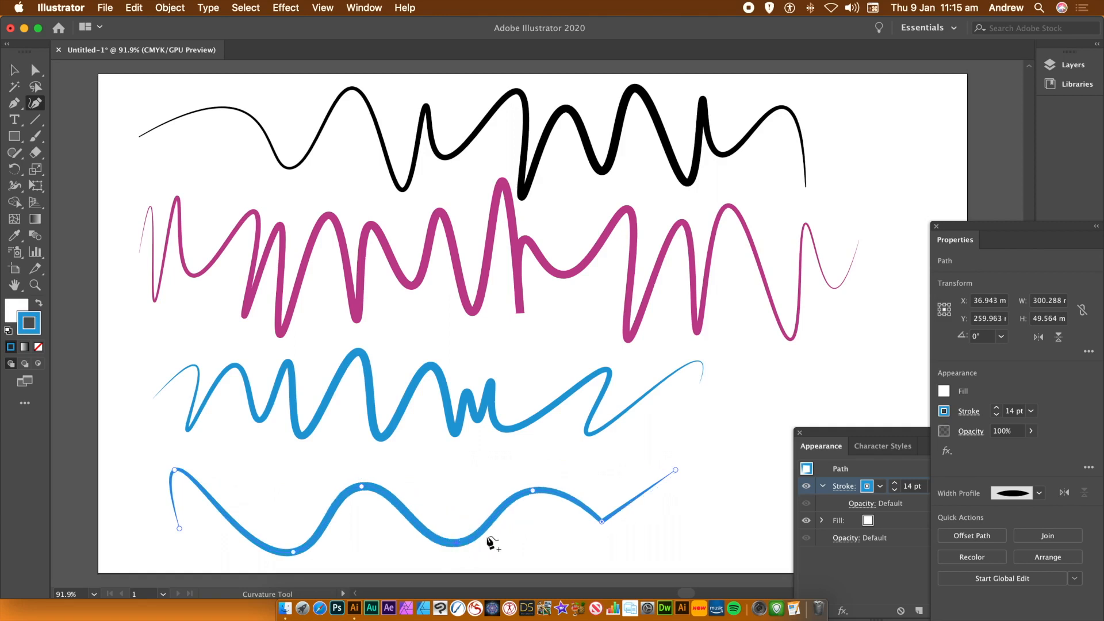
pyautogui.moveTo(602, 521)
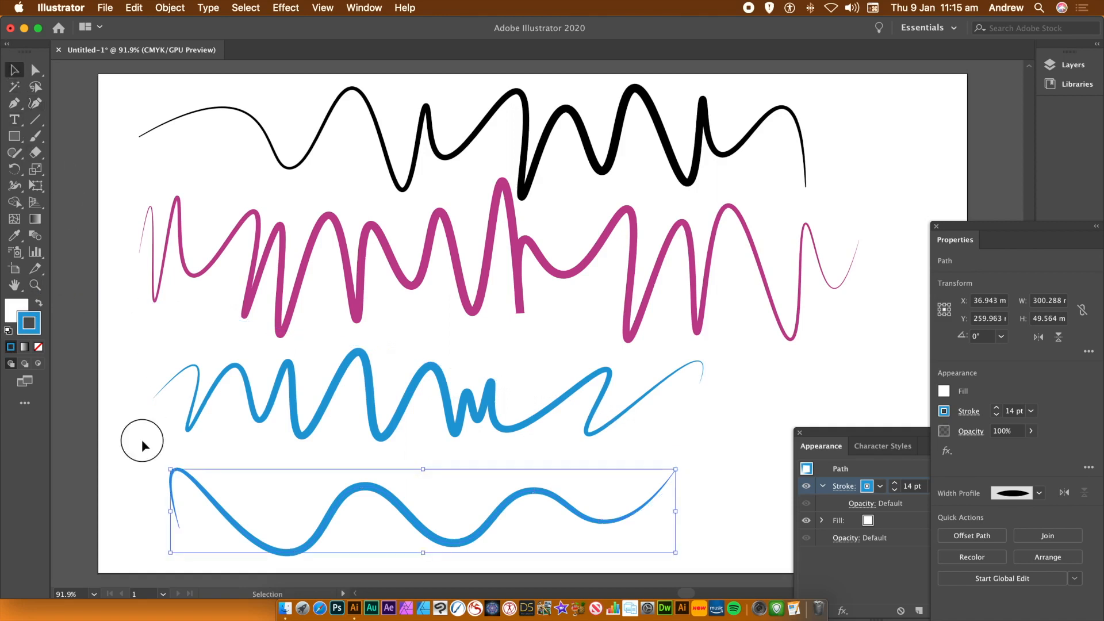
pyautogui.click(83, 417)
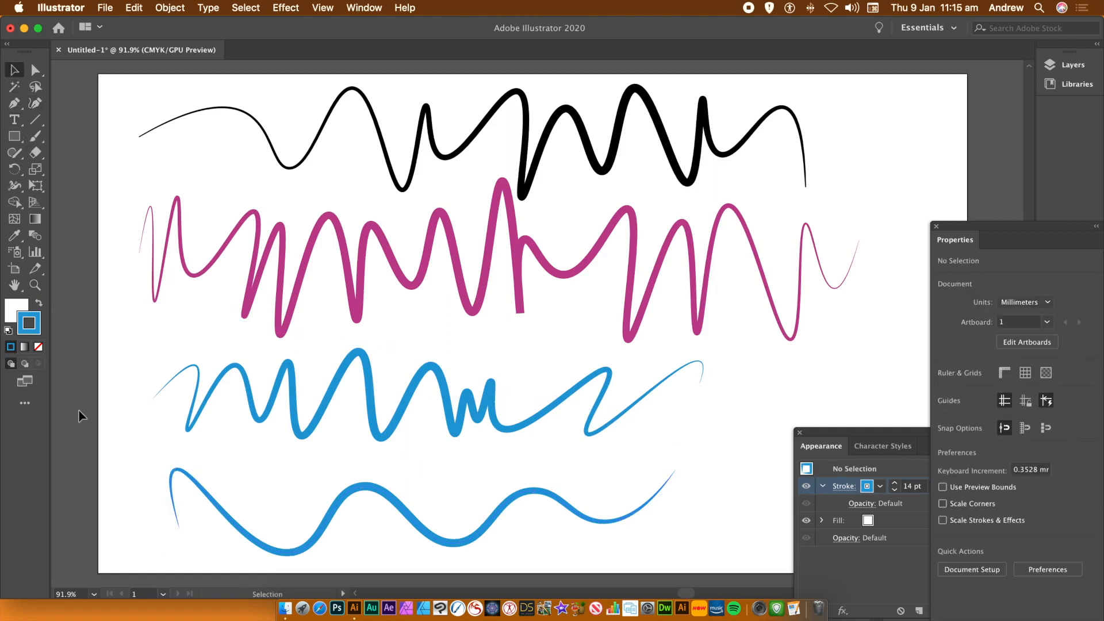